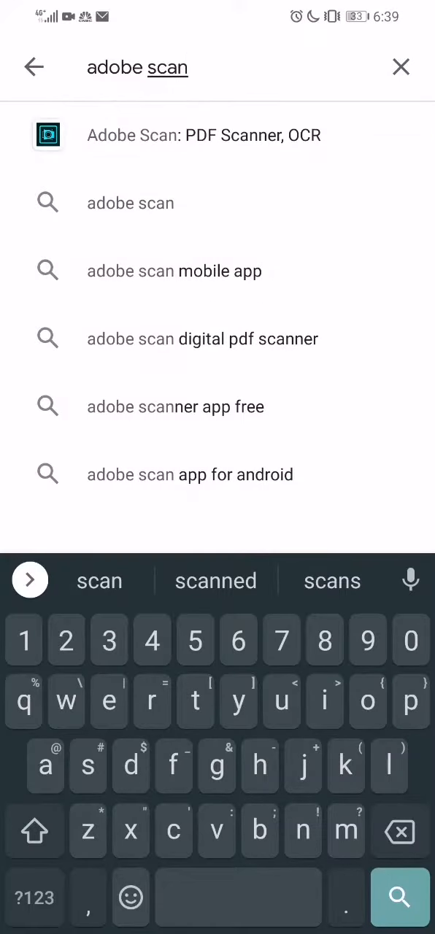
- Select the Adobe Scan: PDF Scanner, OCR listing in the Play Store results
left_click(205, 135)
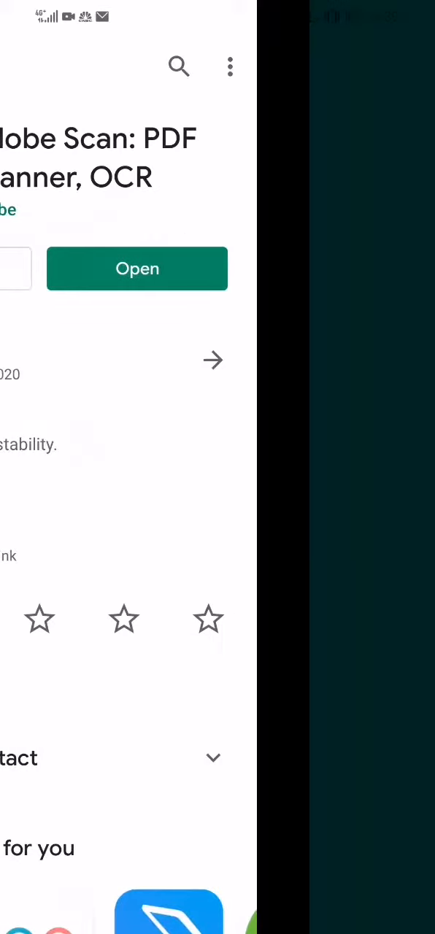
- Launch Adobe Scan and capture the handwritten Inclusion / value chain sheet as page one
left_click(137, 268)
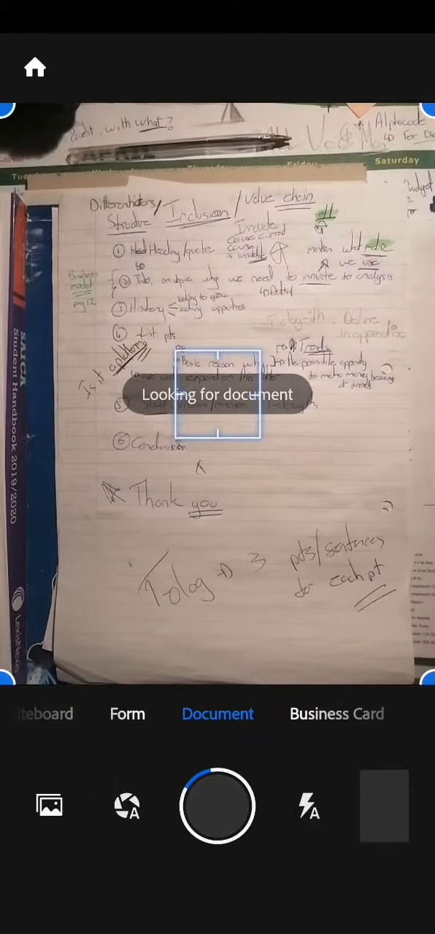
left_click(216, 805)
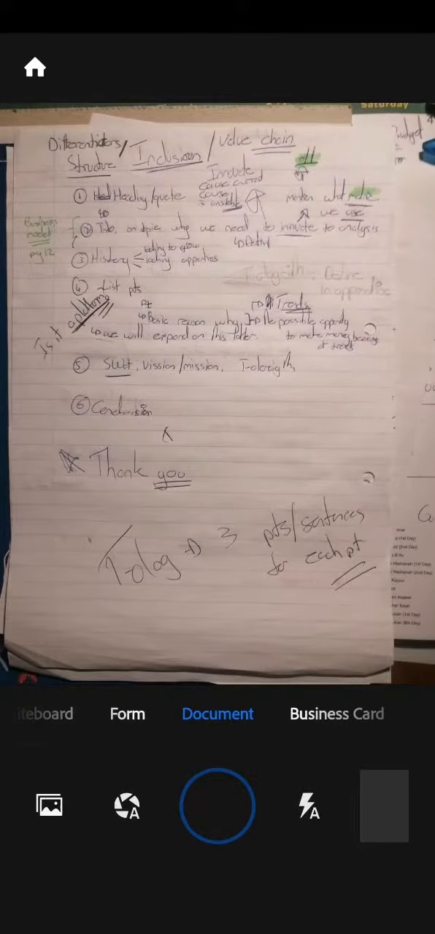
left_click(215, 806)
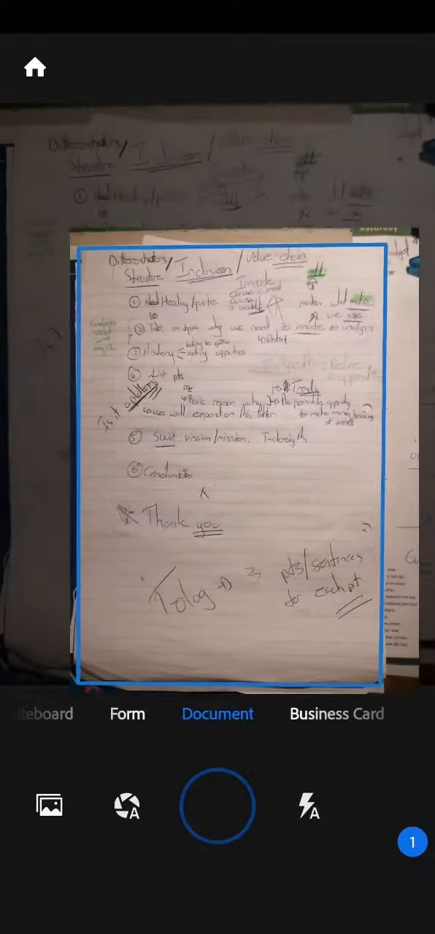
- Capture the printed accounting page as page two, keeping 'Adjust borders after each scan' on
left_click(218, 805)
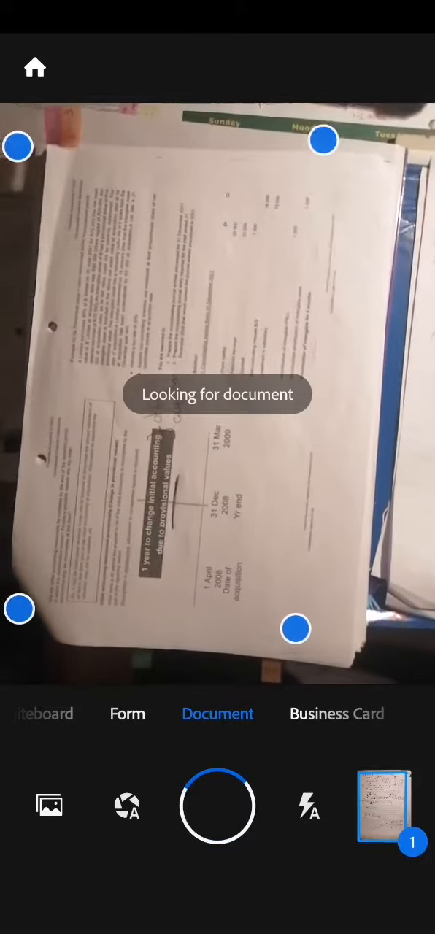
left_click(216, 805)
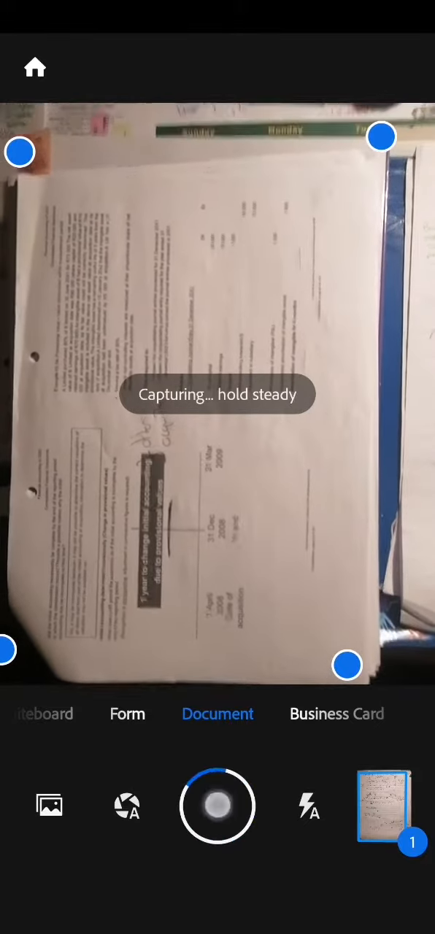
left_click(216, 805)
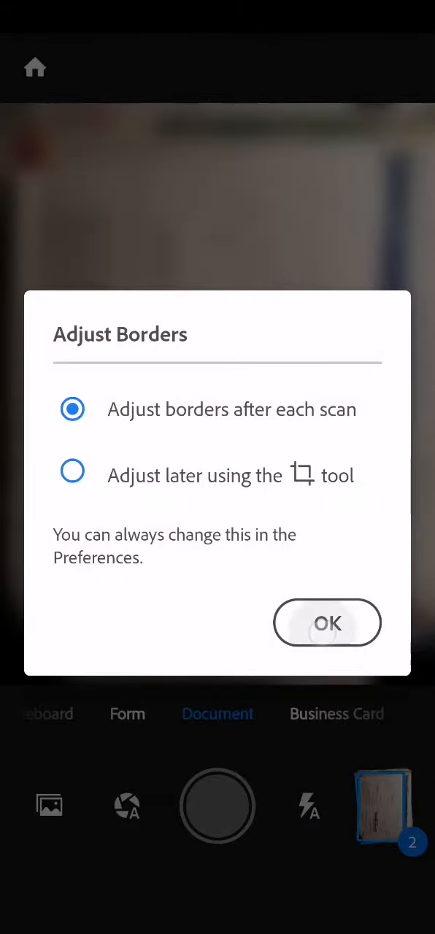
left_click(327, 621)
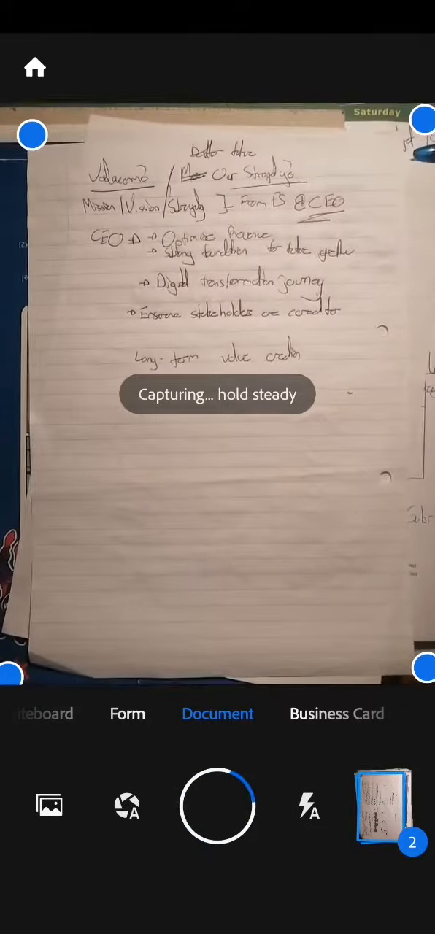
- Capture the handwritten Vision / Strategy sheet as page three and accept its detected borders
left_click(218, 805)
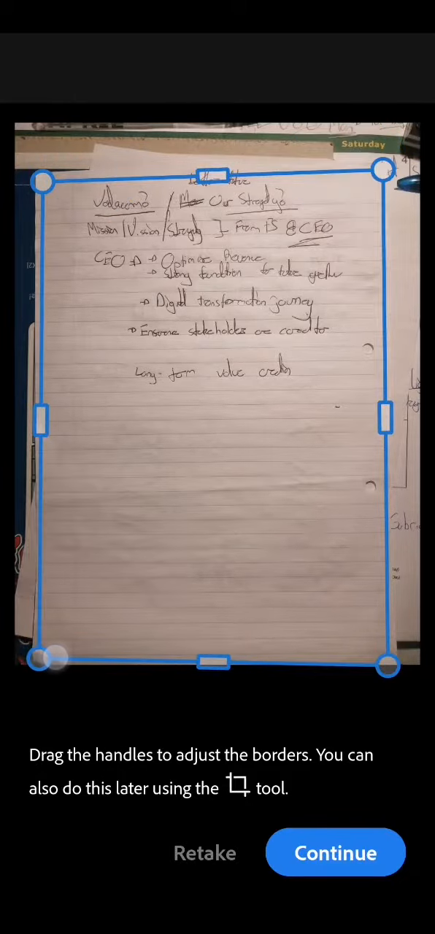
left_click(335, 852)
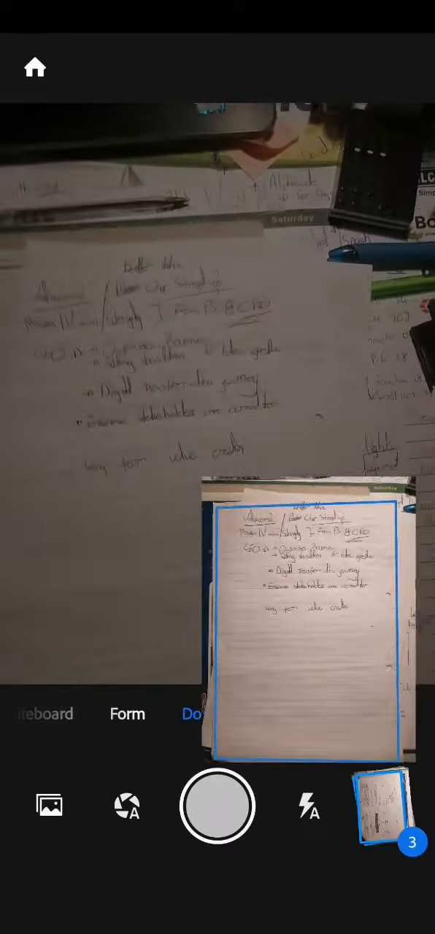